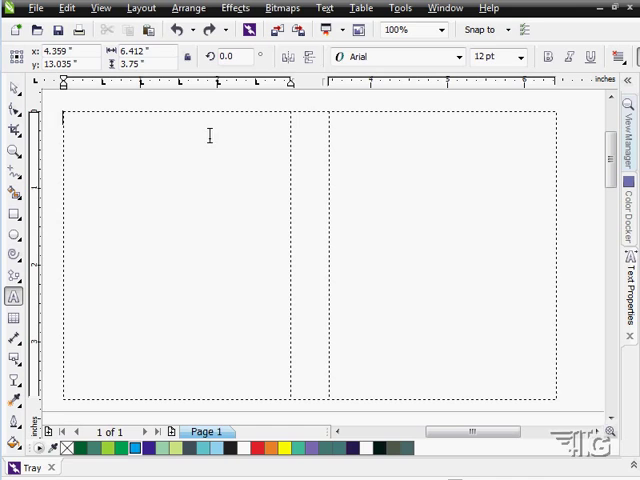
# - Open the Bullets dialog from the Text menu for the empty text frame
pyautogui.click(324, 8)
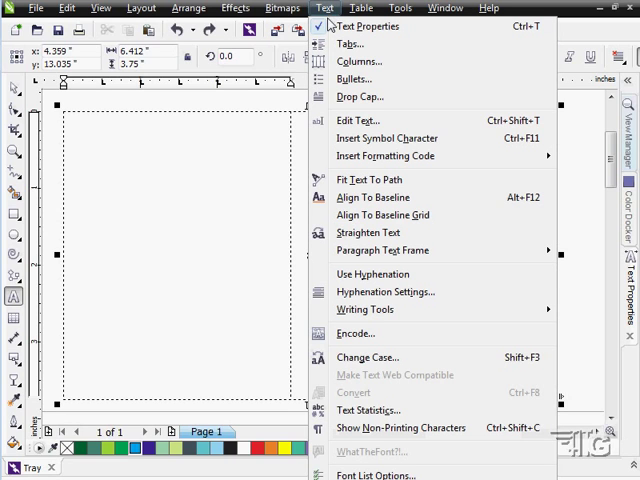
pyautogui.click(355, 78)
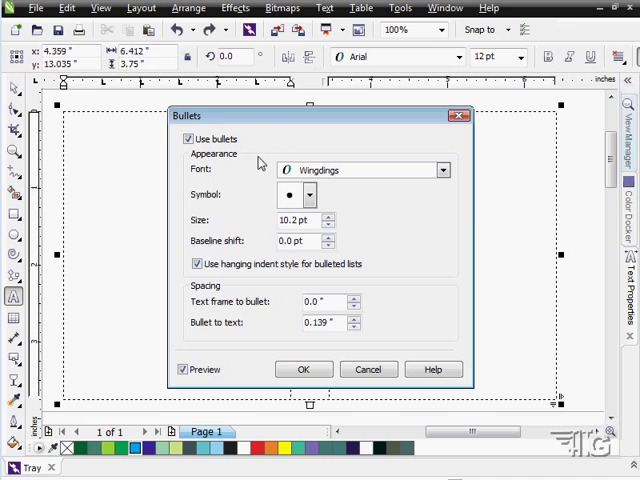
pyautogui.click(186, 138)
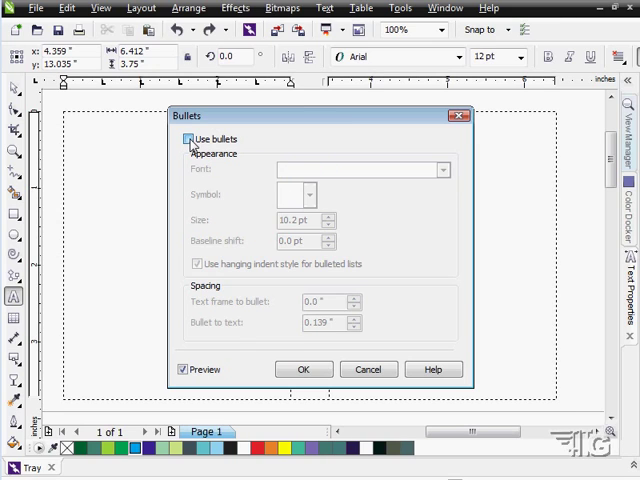
pyautogui.click(186, 138)
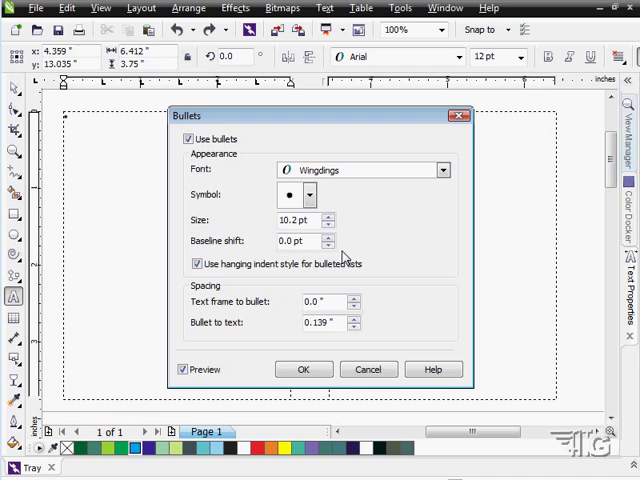
pyautogui.moveTo(362, 237)
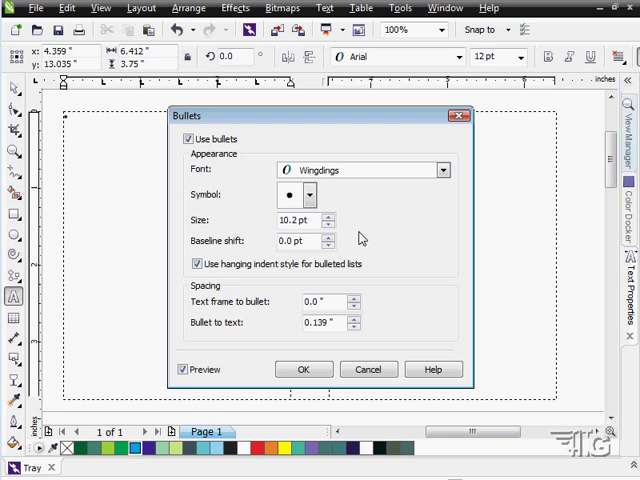
pyautogui.moveTo(400, 209)
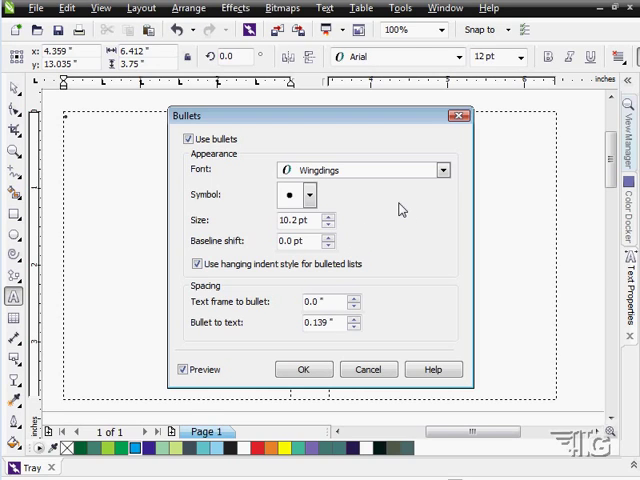
pyautogui.moveTo(385, 217)
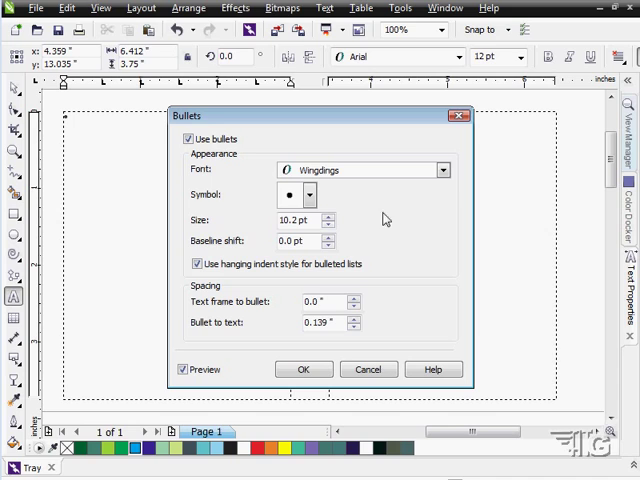
pyautogui.moveTo(311, 195)
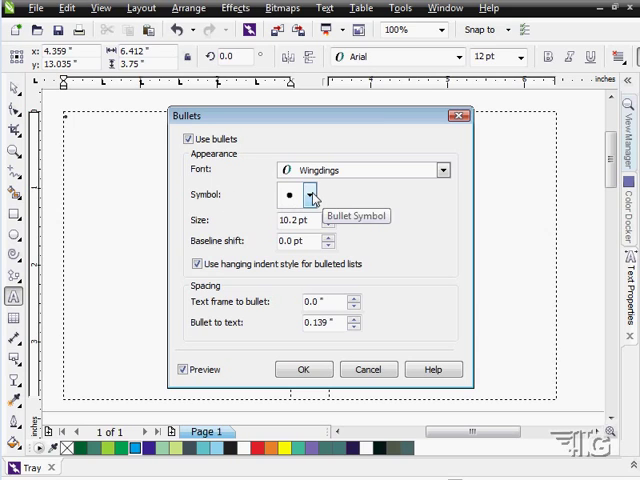
pyautogui.click(313, 195)
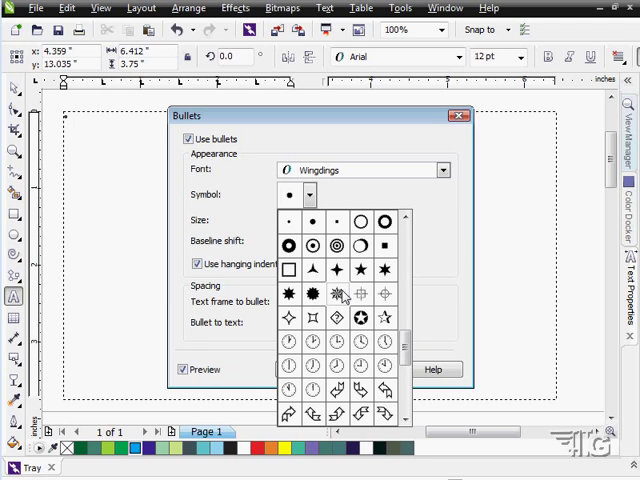
pyautogui.scroll(-3)
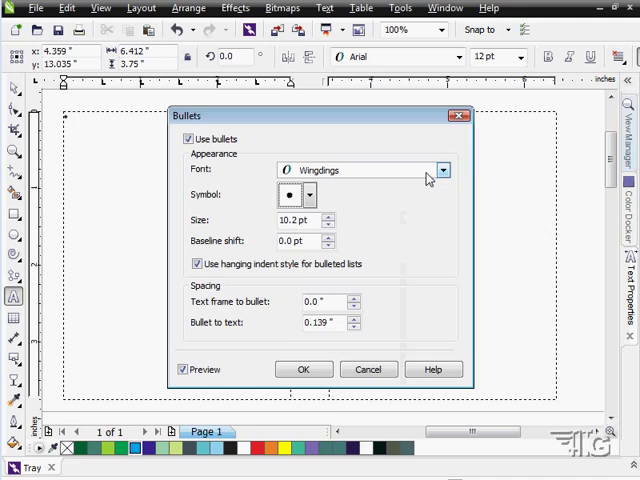
# - Switch the bullet font to Wingdings 2, choose the asterisk symbol at 21.2 pt
pyautogui.click(442, 170)
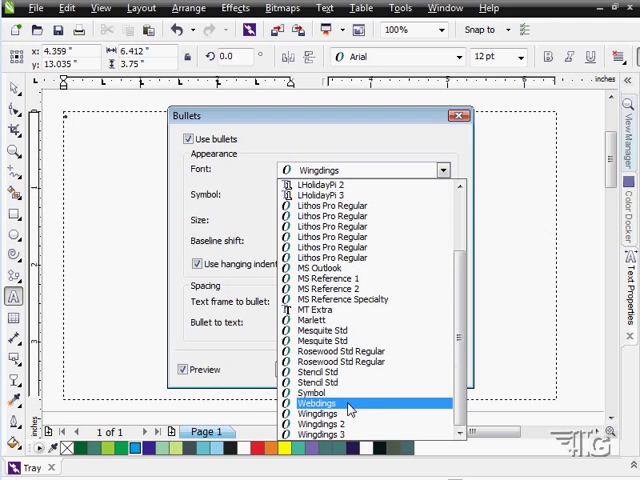
pyautogui.click(317, 404)
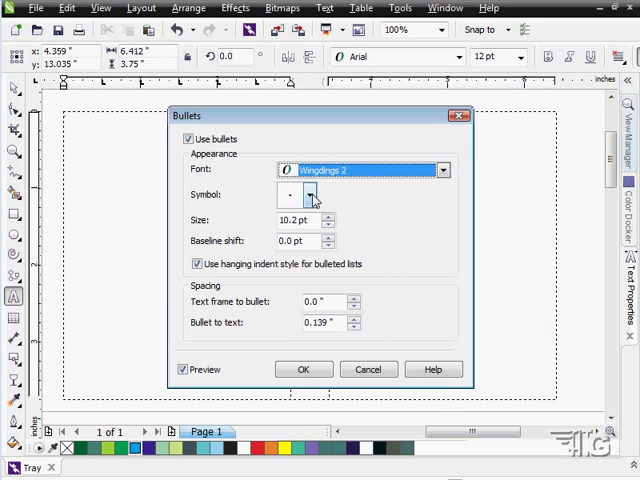
pyautogui.click(311, 195)
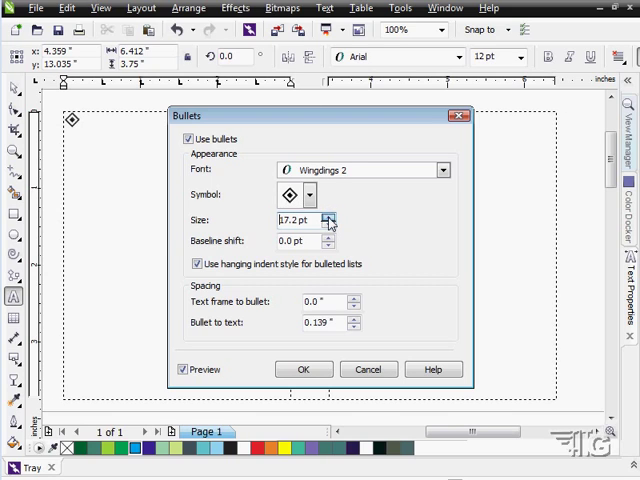
pyautogui.click(329, 216)
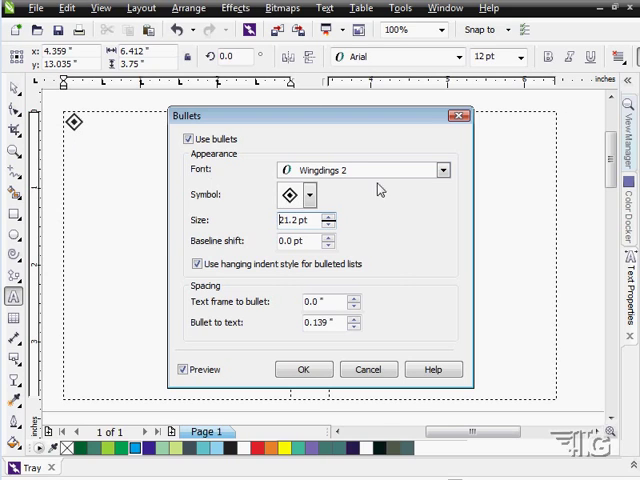
pyautogui.click(290, 194)
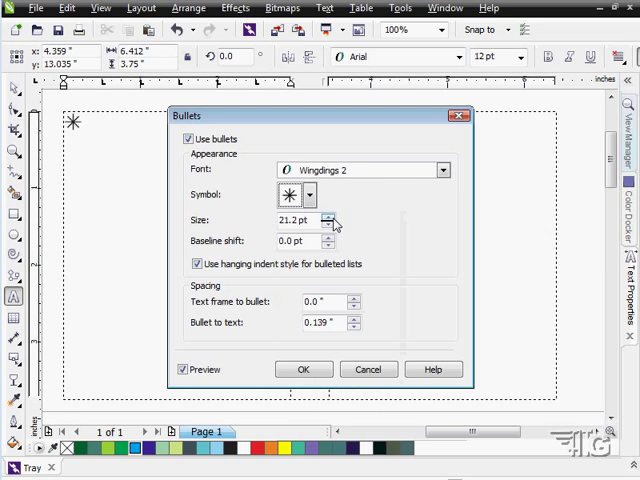
pyautogui.click(311, 195)
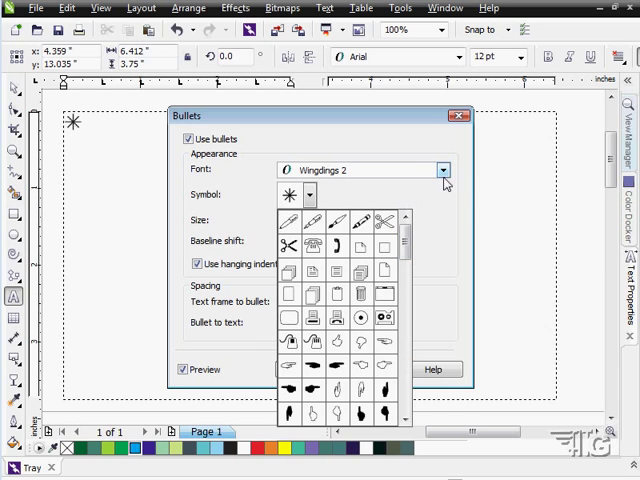
# - Try Blackoak Std, Bookshelf Symbol 7 and Charlemagne Std as bullet fonts, ending on LHolidayPi 1
pyautogui.click(443, 170)
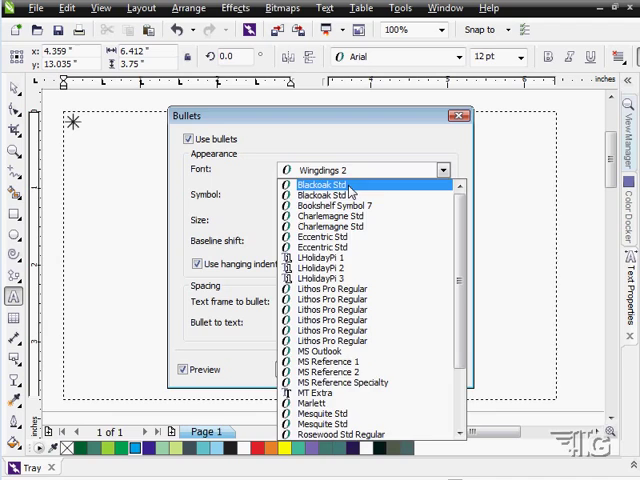
pyautogui.click(322, 184)
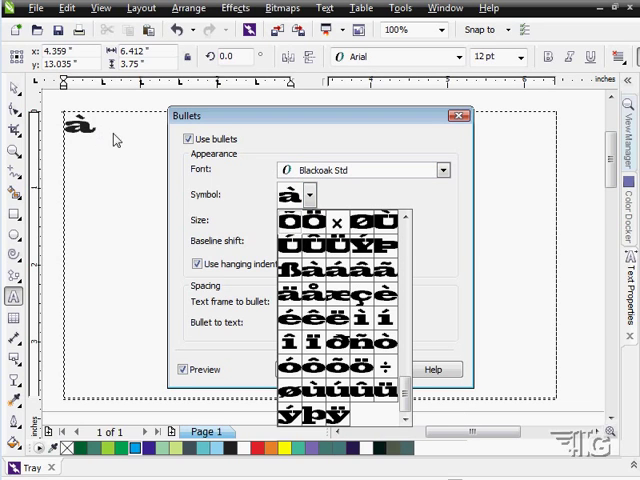
pyautogui.moveTo(432, 192)
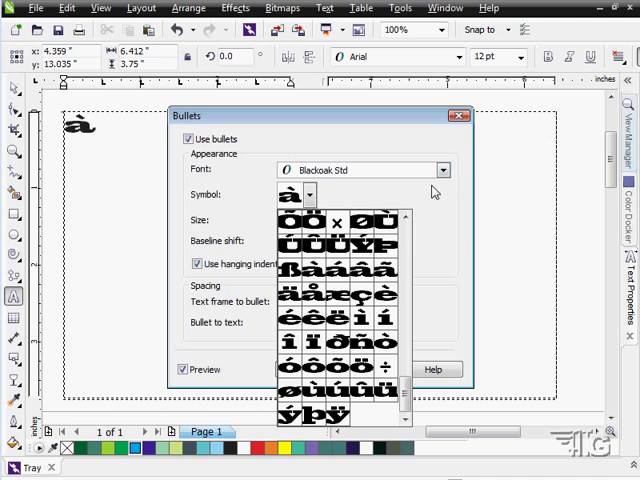
pyautogui.click(442, 170)
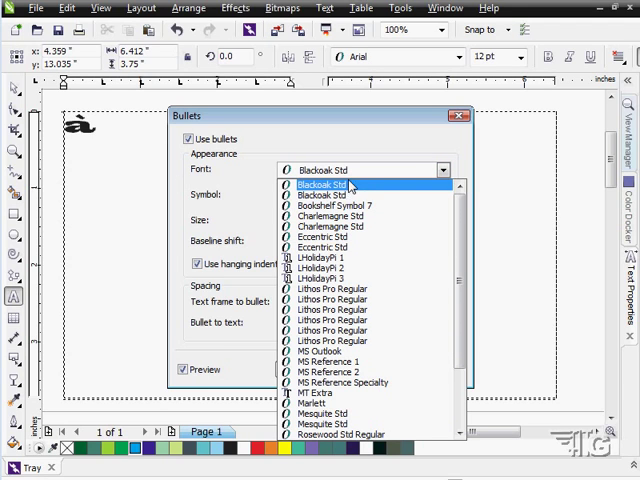
pyautogui.scroll(-3)
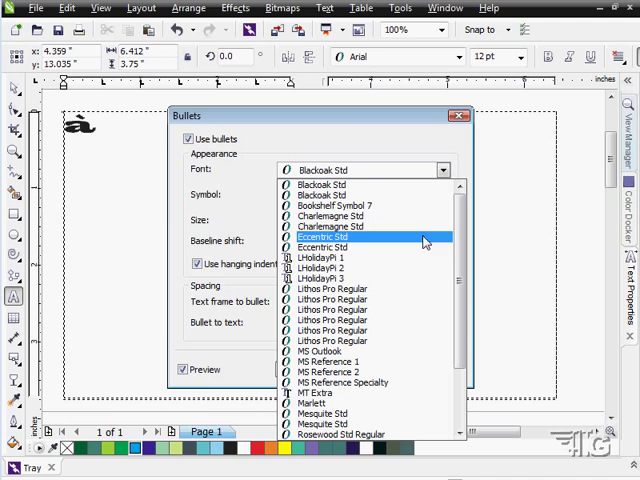
pyautogui.click(330, 205)
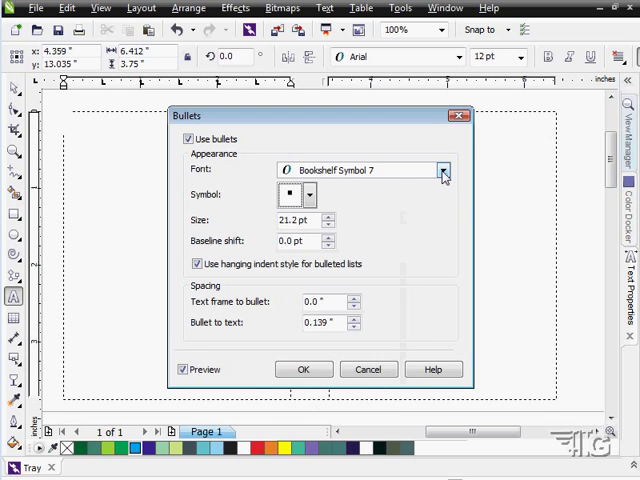
pyautogui.click(443, 170)
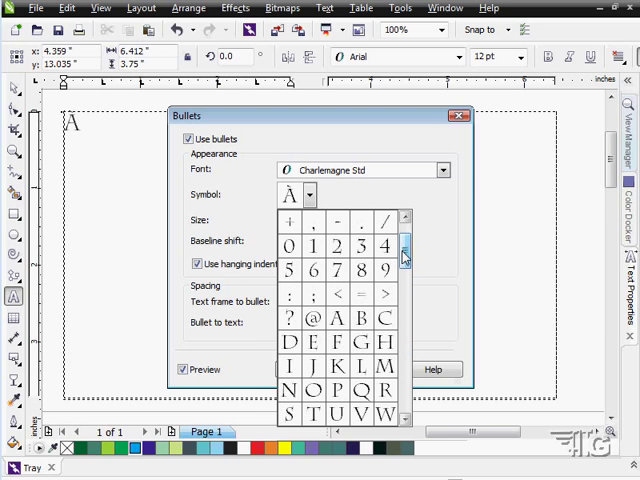
pyautogui.click(443, 170)
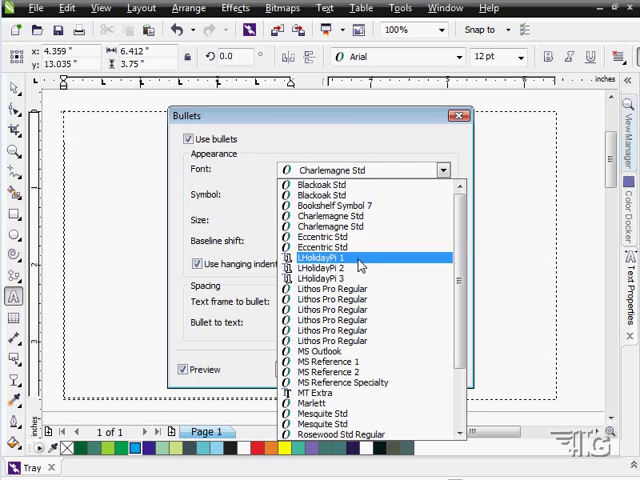
pyautogui.click(330, 257)
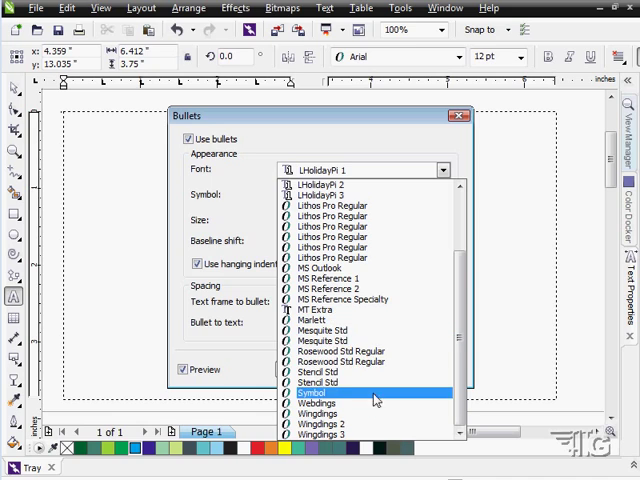
# - Set the bullet font to Webdings and pick the globe symbol
pyautogui.click(318, 403)
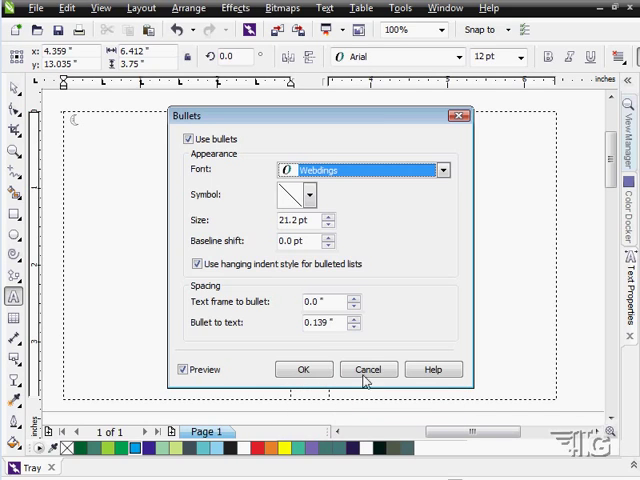
pyautogui.click(311, 194)
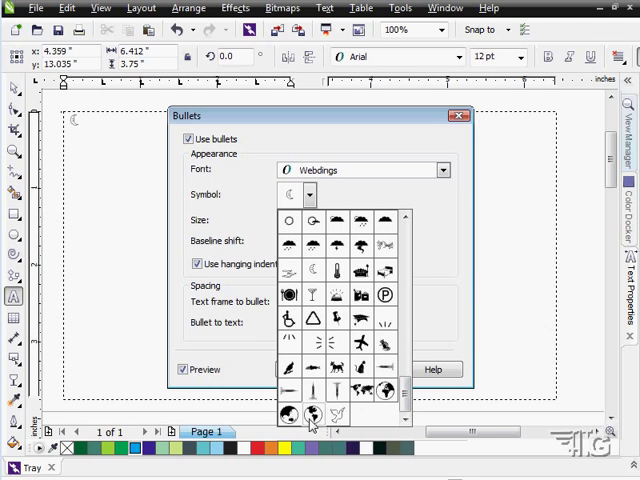
pyautogui.click(288, 410)
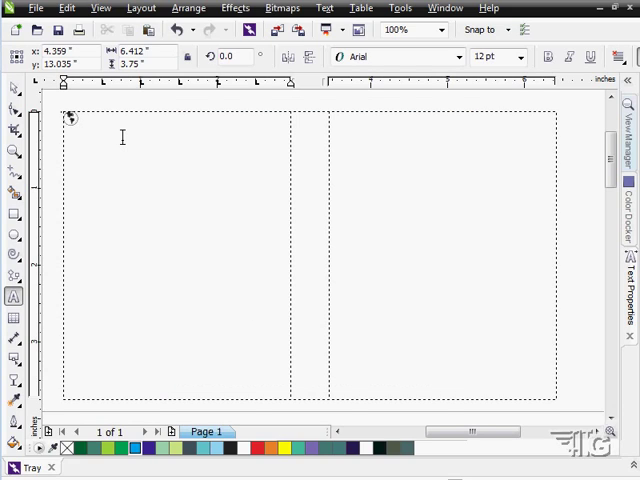
# - Type the list entries America, Europe, Africa and South America into the frame
pyautogui.click(92, 118)
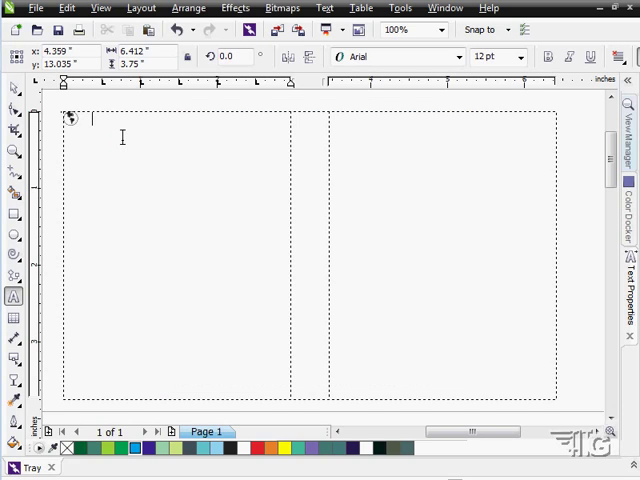
pyautogui.write('America')
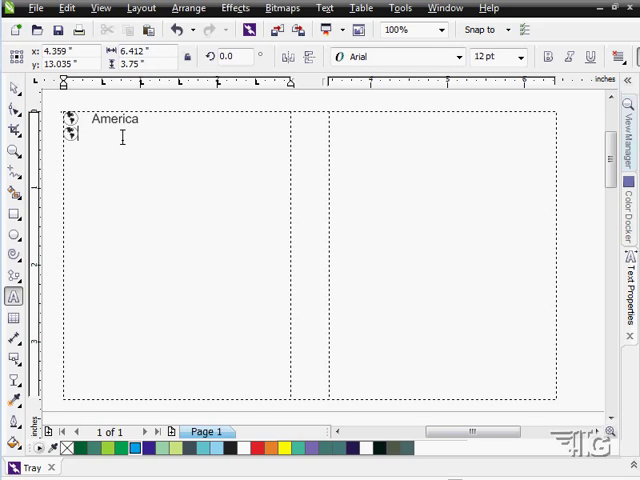
pyautogui.write('Eu')
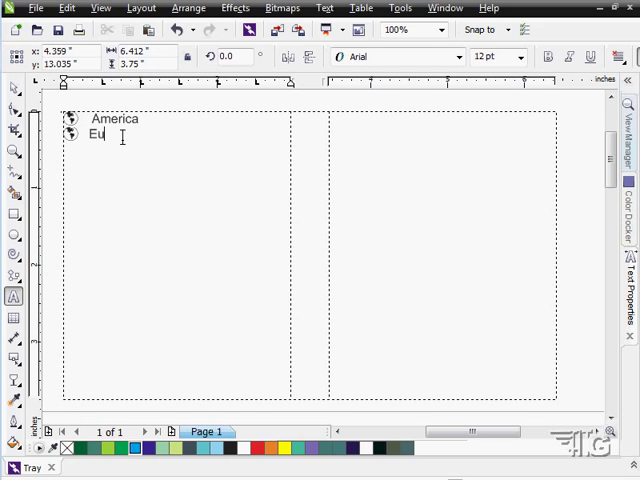
pyautogui.write('rope')
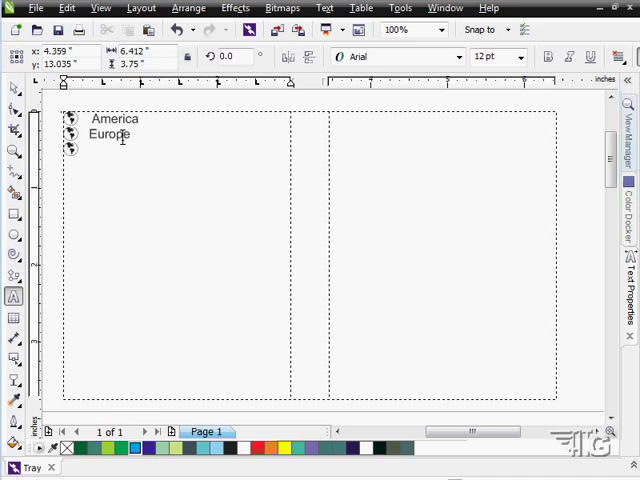
pyautogui.write('Afreica')
pyautogui.write('So')
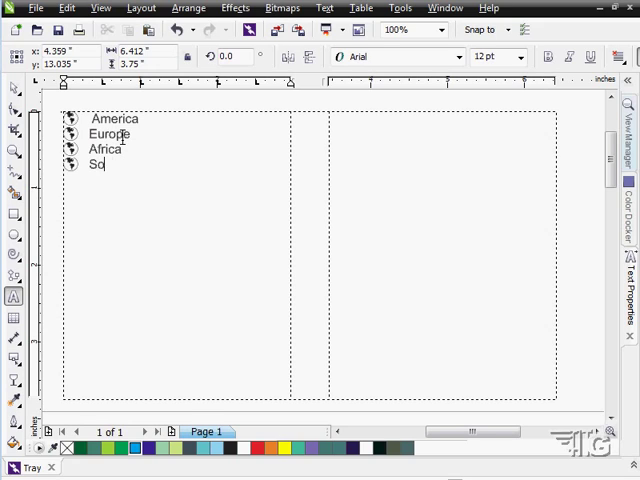
pyautogui.write('uth America')
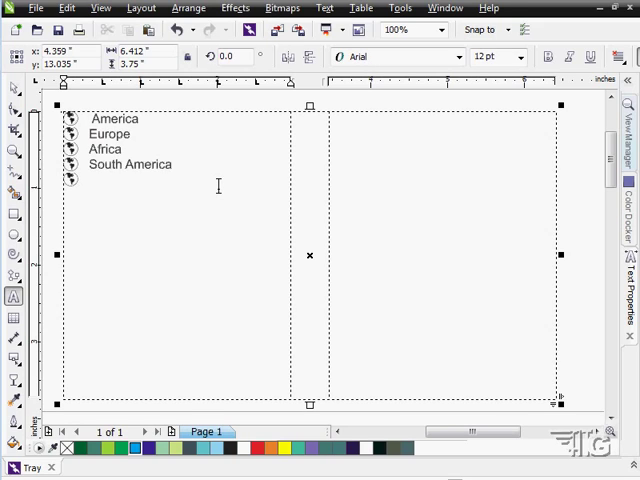
pyautogui.click(78, 178)
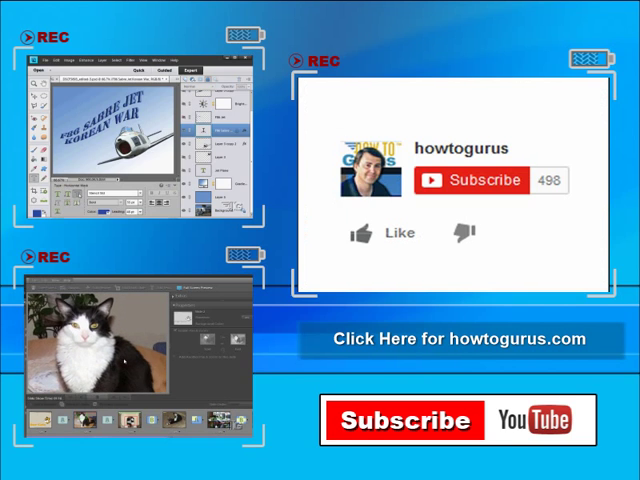
pyautogui.click(362, 233)
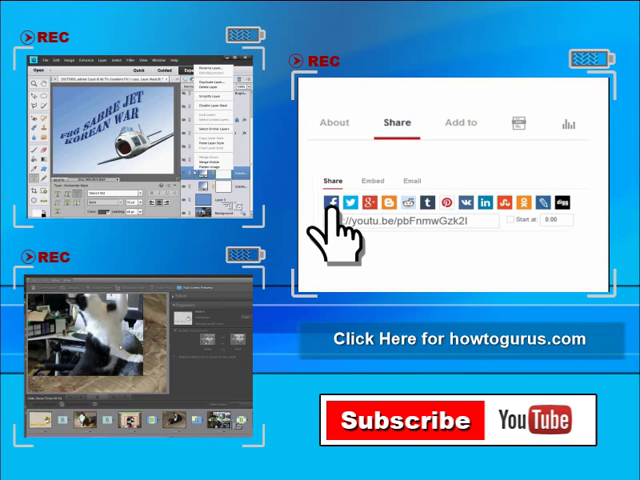
pyautogui.moveTo(445, 230)
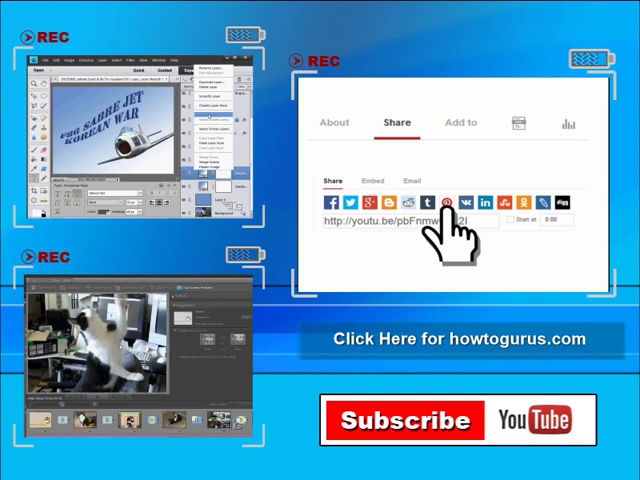